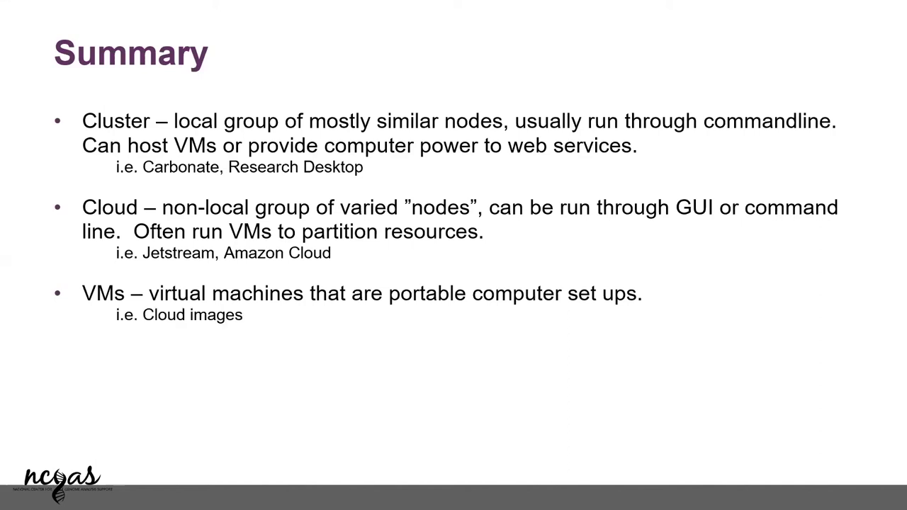
Reveal the Gateways/Portals point with Cyverse and Open Science Grid examples
{"action": "key", "text": "Right"}
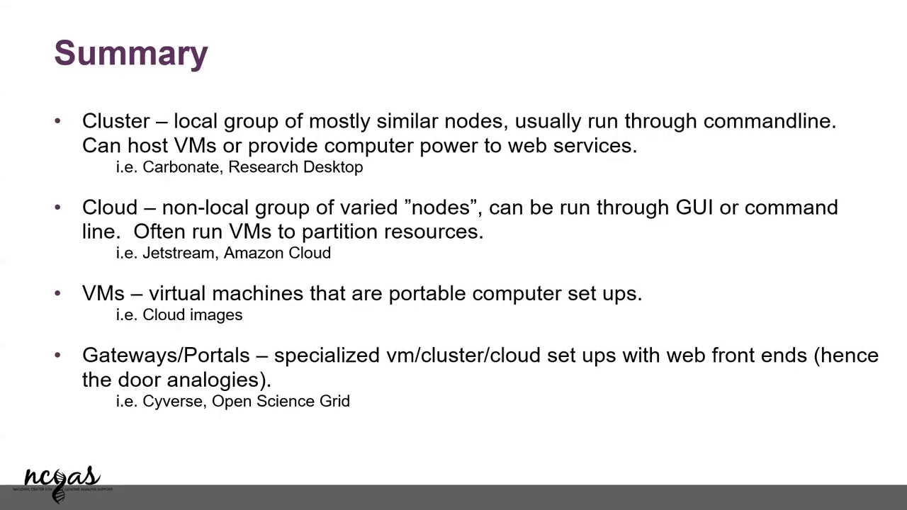
Advance to 'The summary you really wanted' and reveal the Jetstream Cloud VM option
{"action": "key", "text": "Right"}
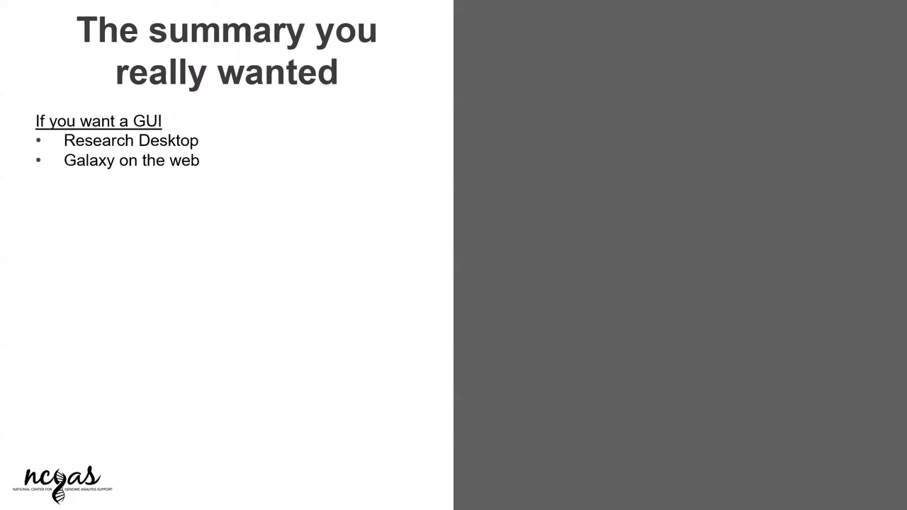
{"action": "key", "text": "right"}
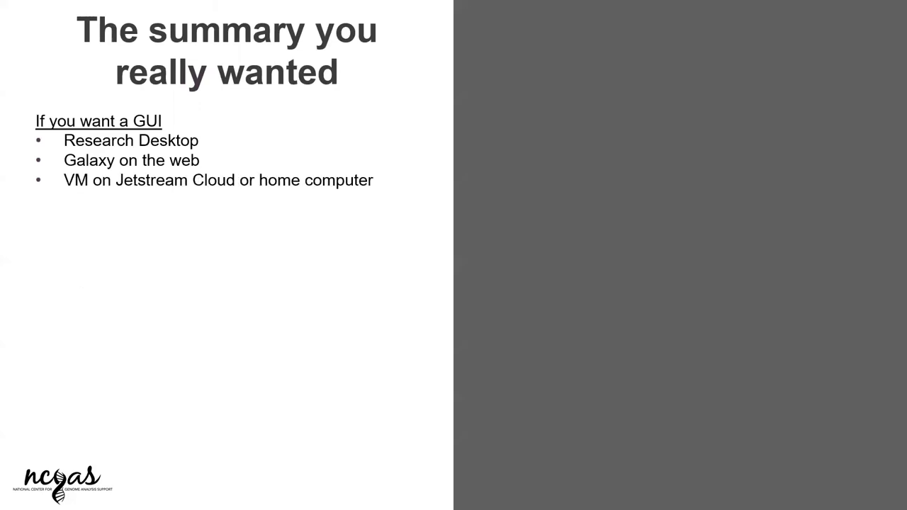